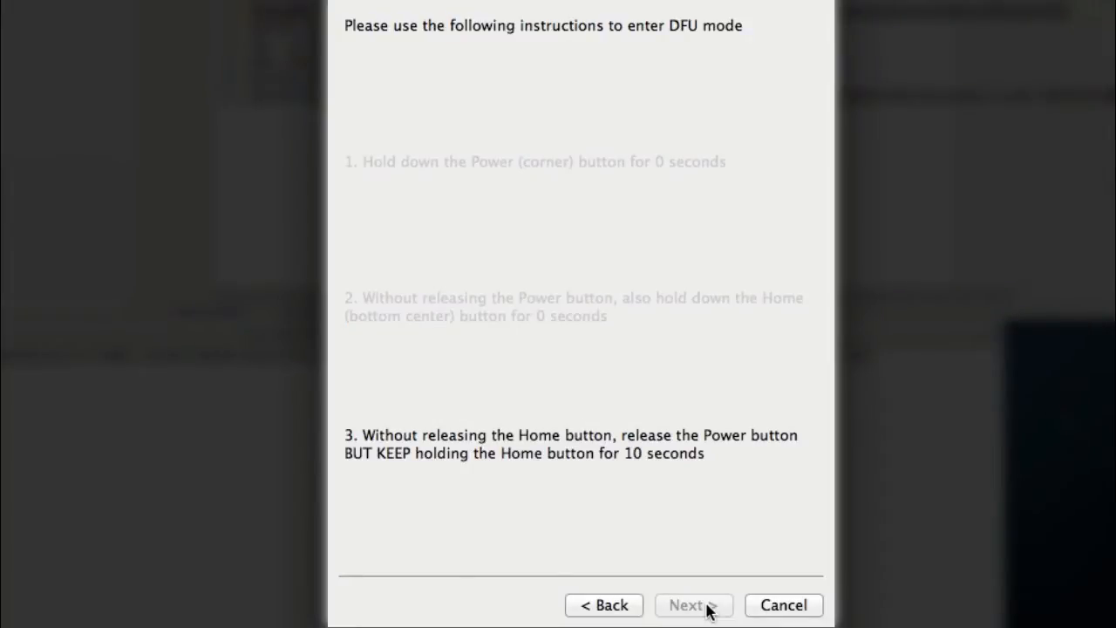
Continue past the DFU mode instructions once the iPhone is in DFU mode.
click(693, 606)
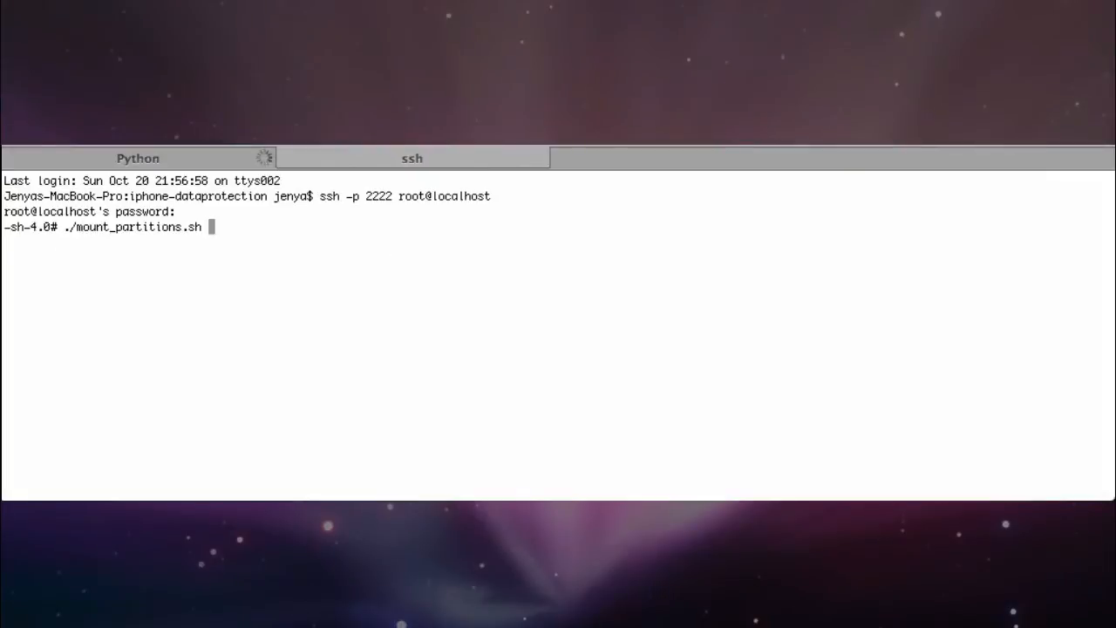
Exit the SSH session after mounting the iPhone partitions.
text(exit)
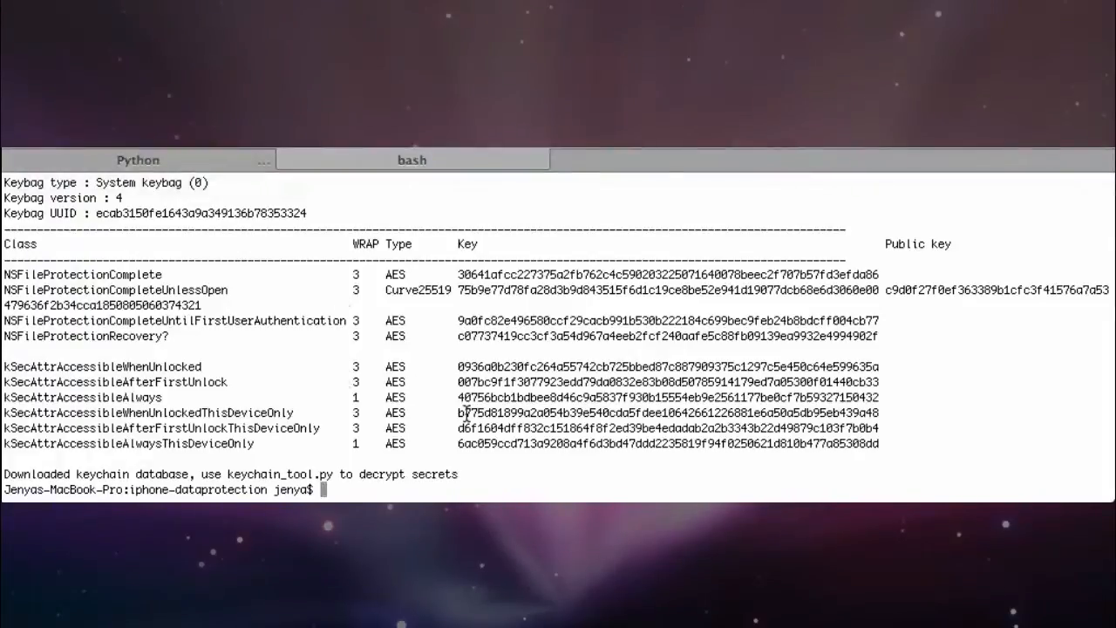
click(412, 159)
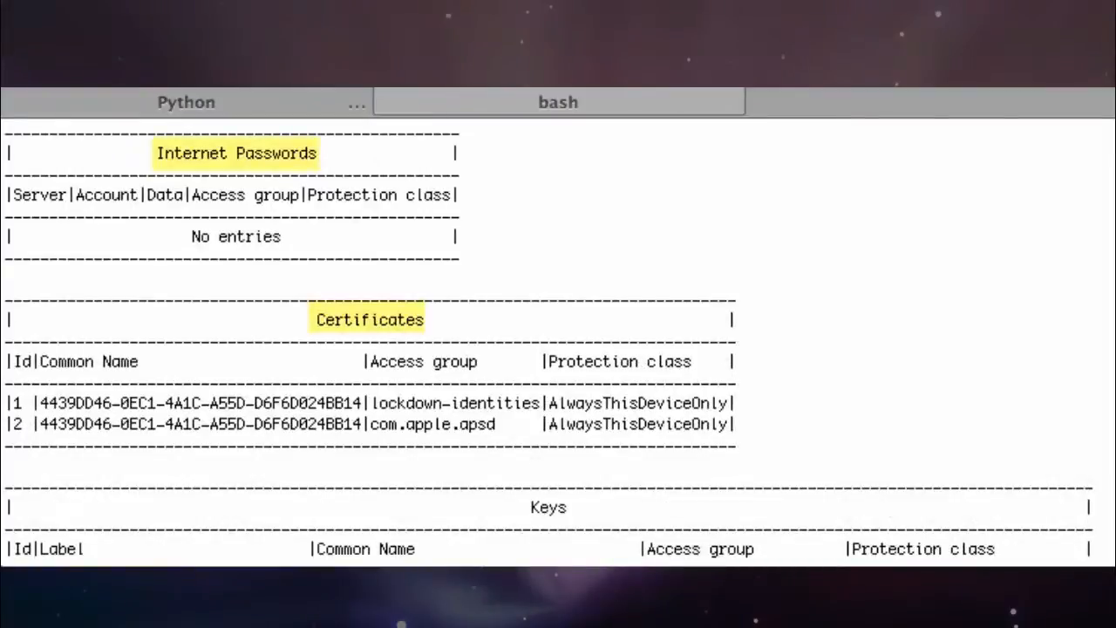
Scroll through the decrypted Passwords table to the stored account passwords.
scroll(down, 3)
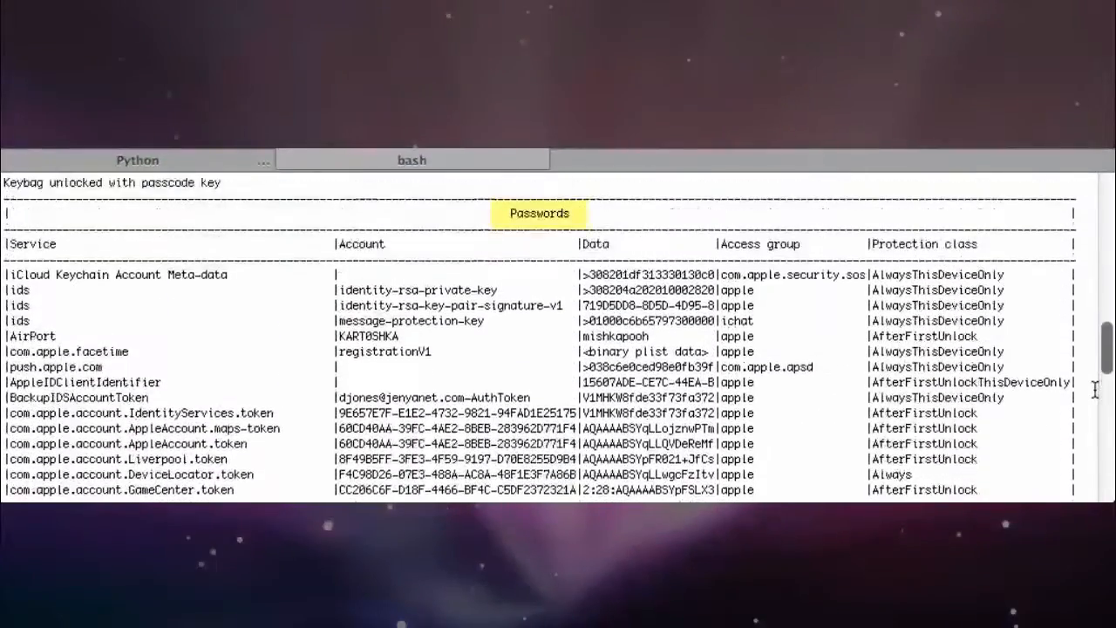
scroll(down, 3)
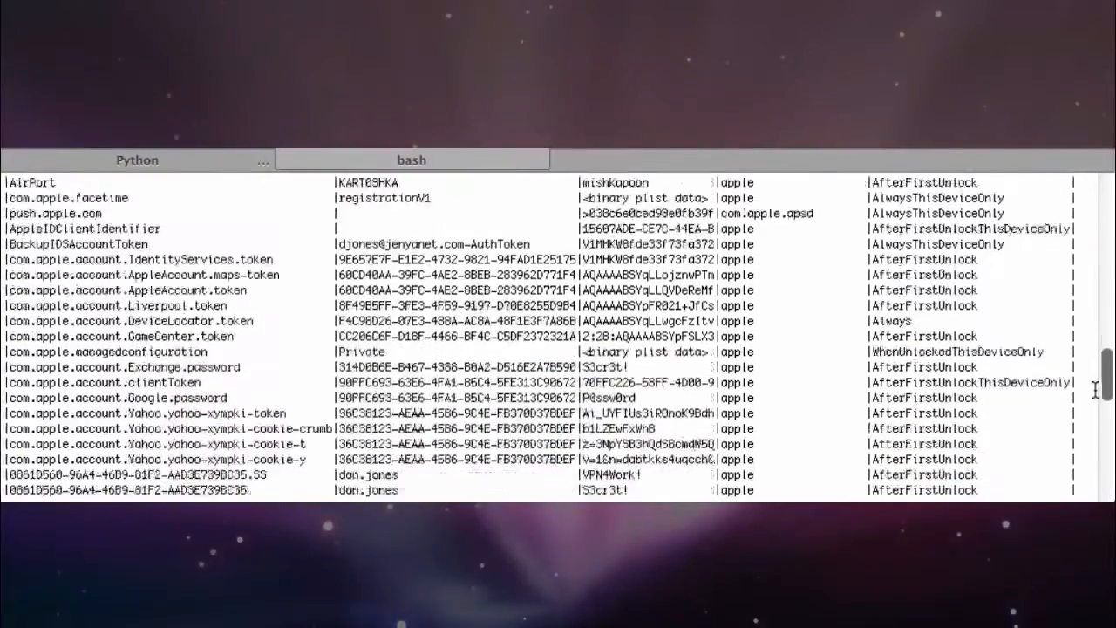